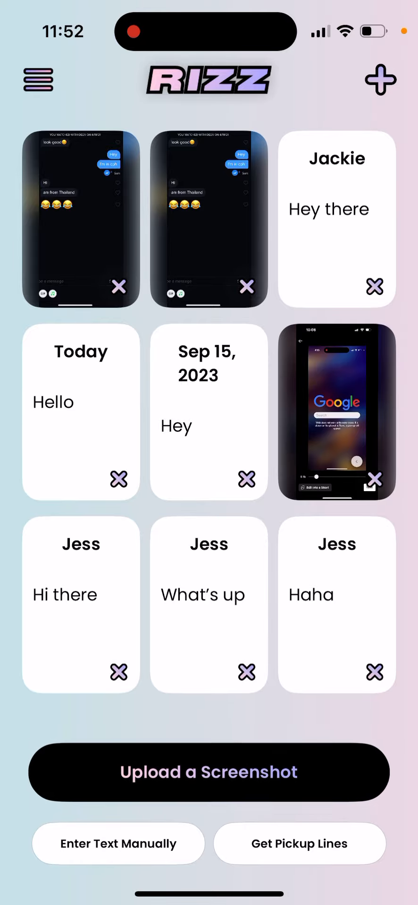
Bring up RIZZ's options menu with Email Us, Share App, Earn Cash, Language and Survey.
click(38, 80)
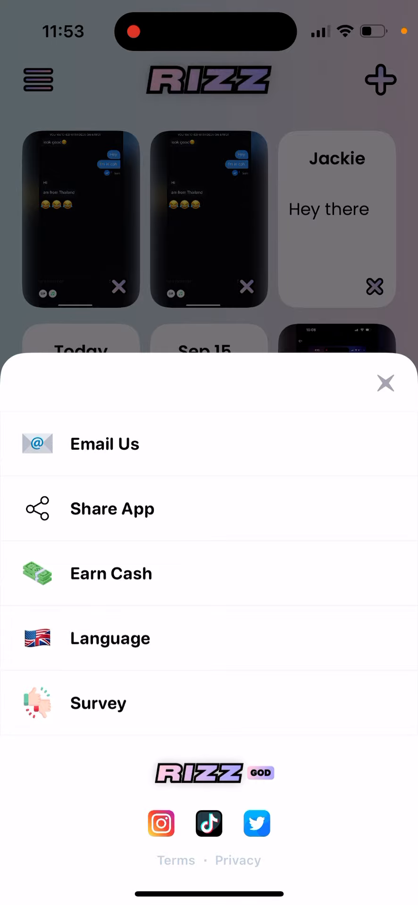
Open the Earn Cash referral offer and send its invite link into a new Mail draft.
click(110, 573)
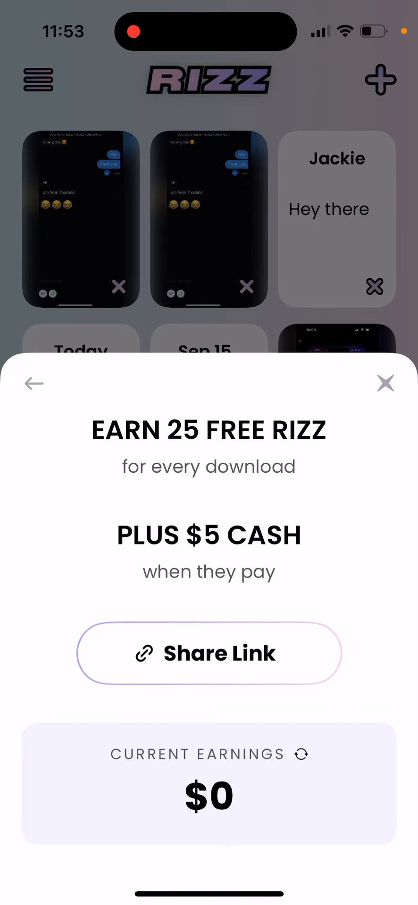
click(209, 652)
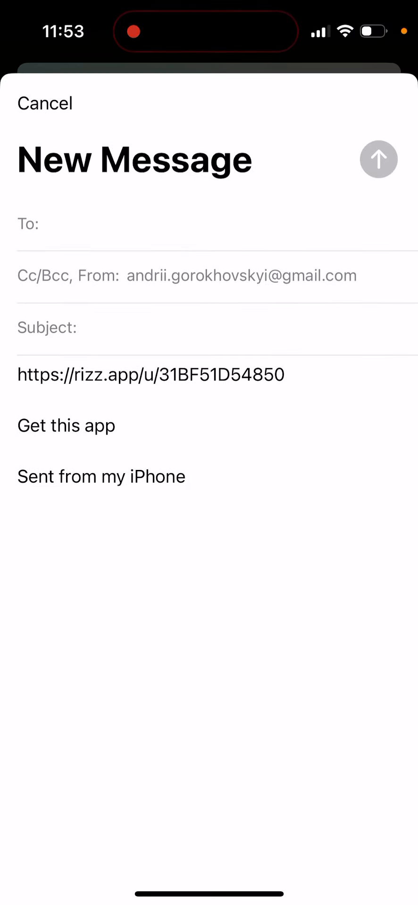
Discard the email draft, dismiss the link's share sheet and return to the home screen.
click(150, 374)
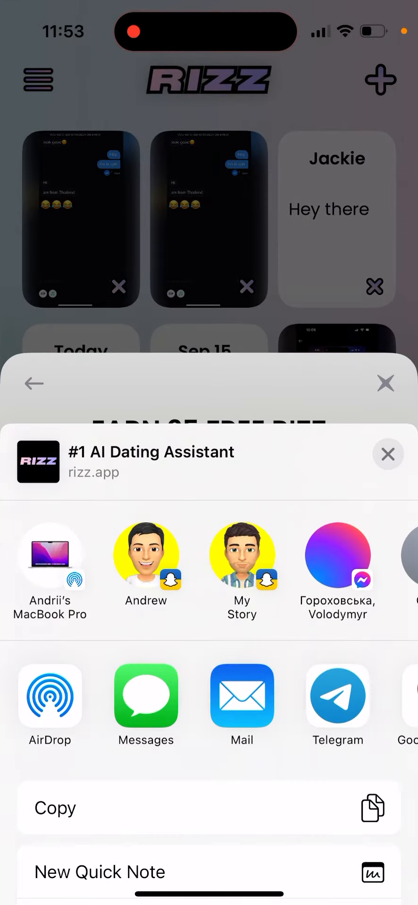
click(387, 455)
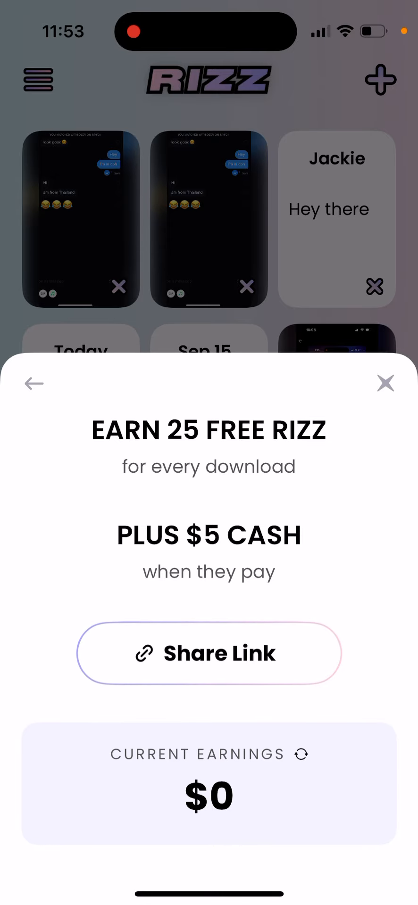
click(385, 383)
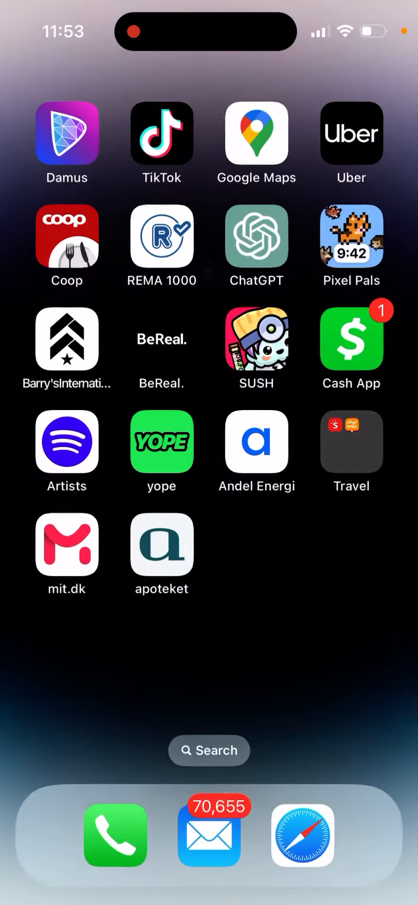